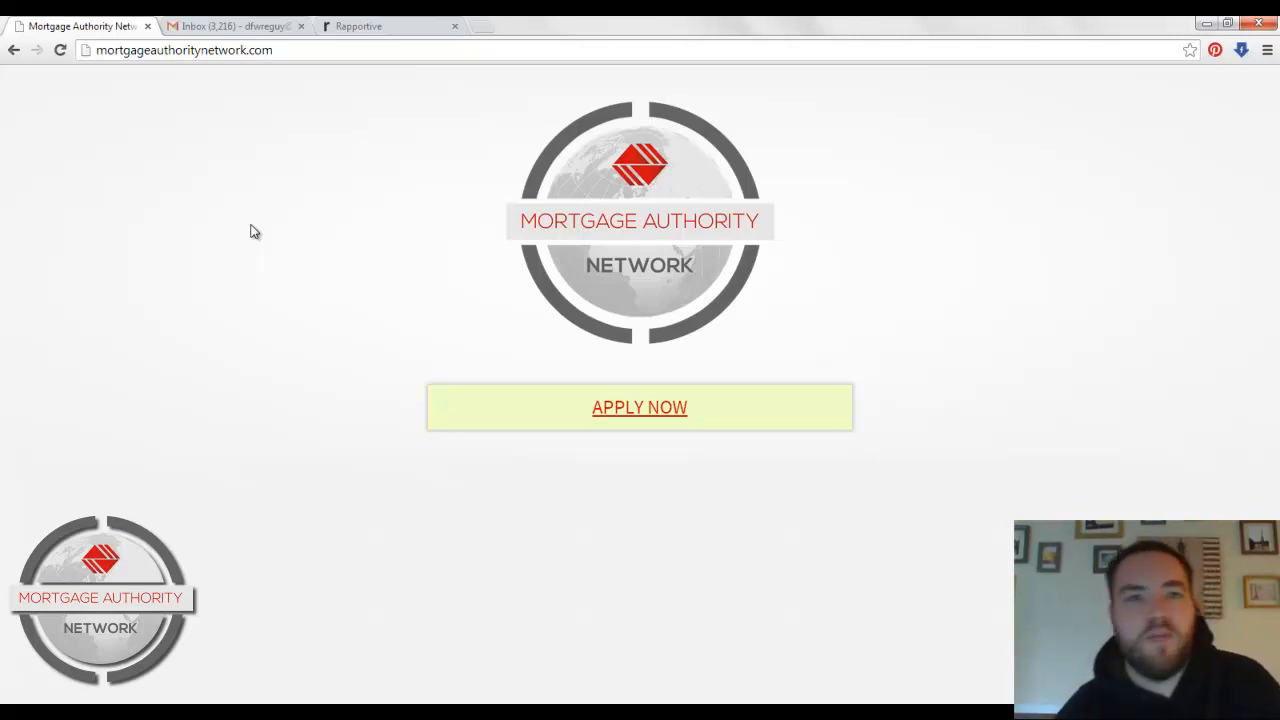
# Switch to the Gmail Inbox browser tab
pyautogui.click(235, 25)
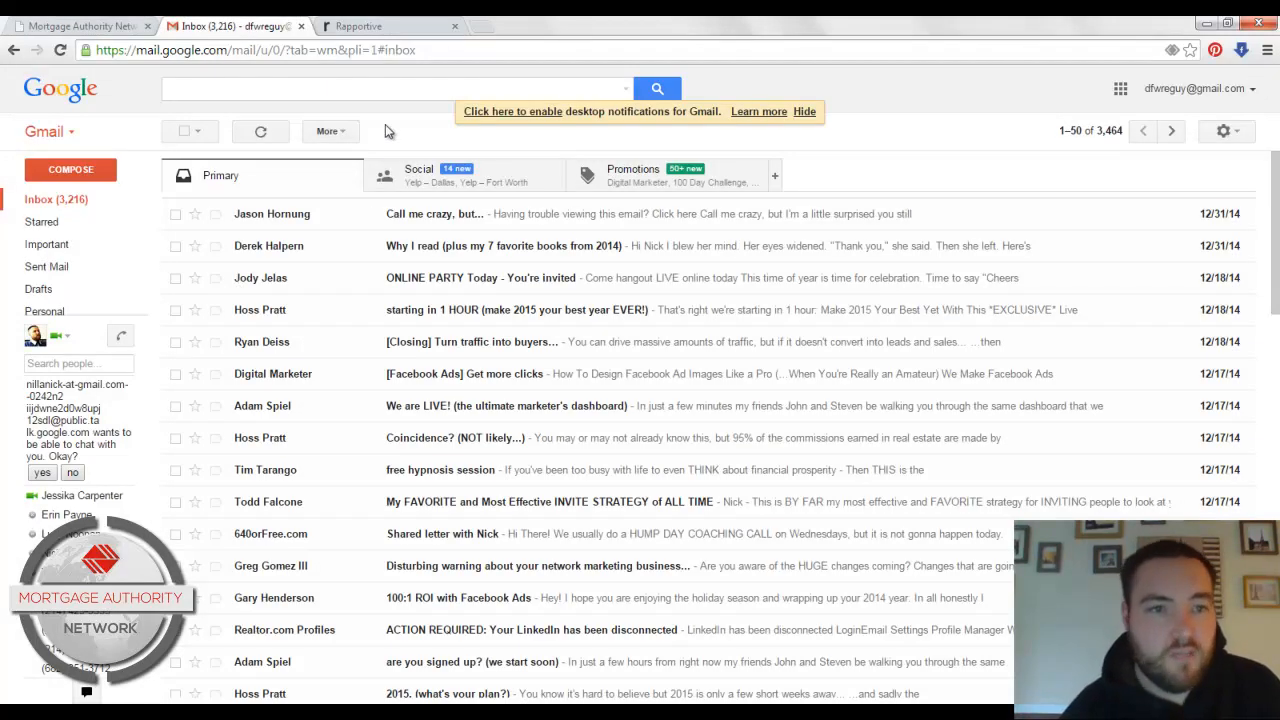
pyautogui.click(435, 213)
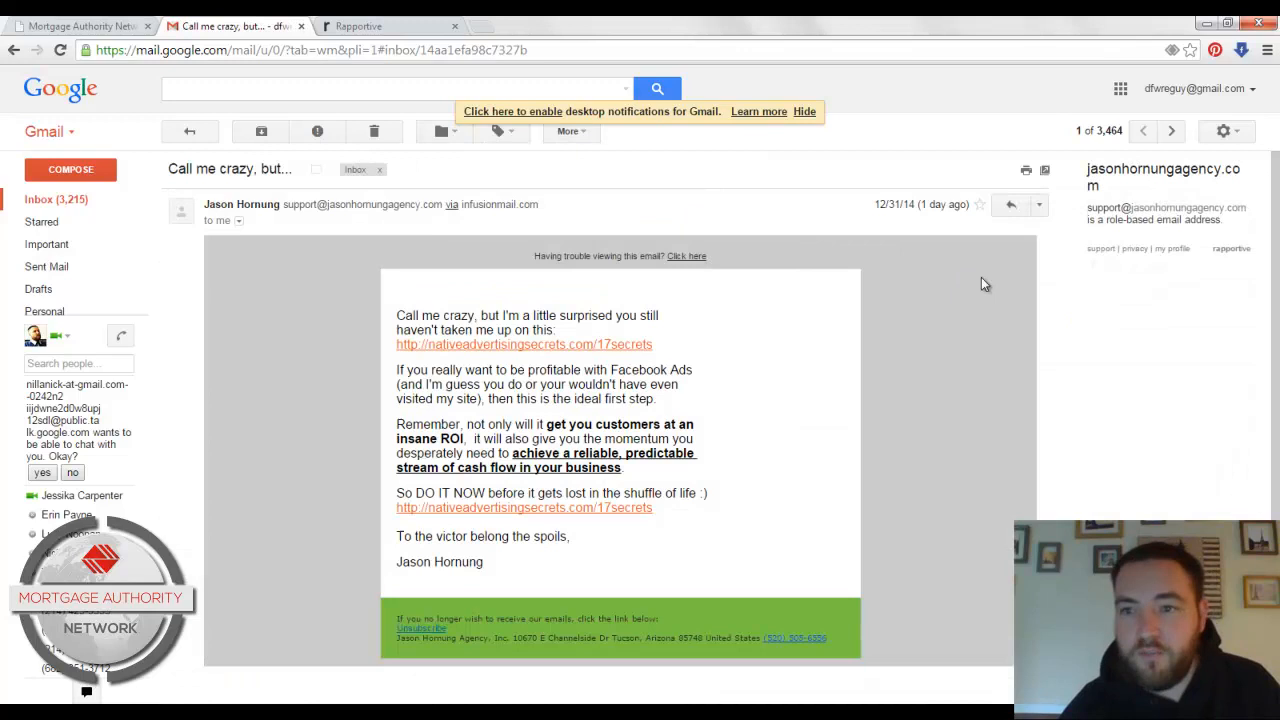
pyautogui.moveTo(977, 156)
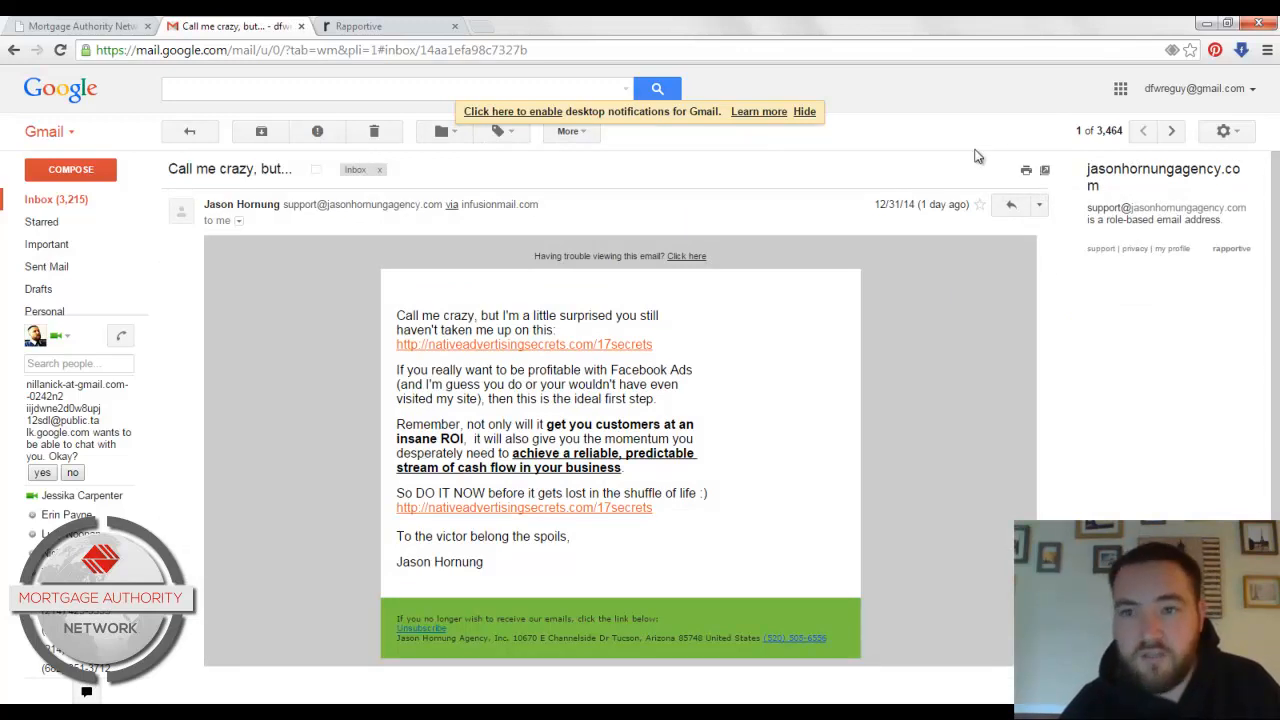
pyautogui.click(1171, 131)
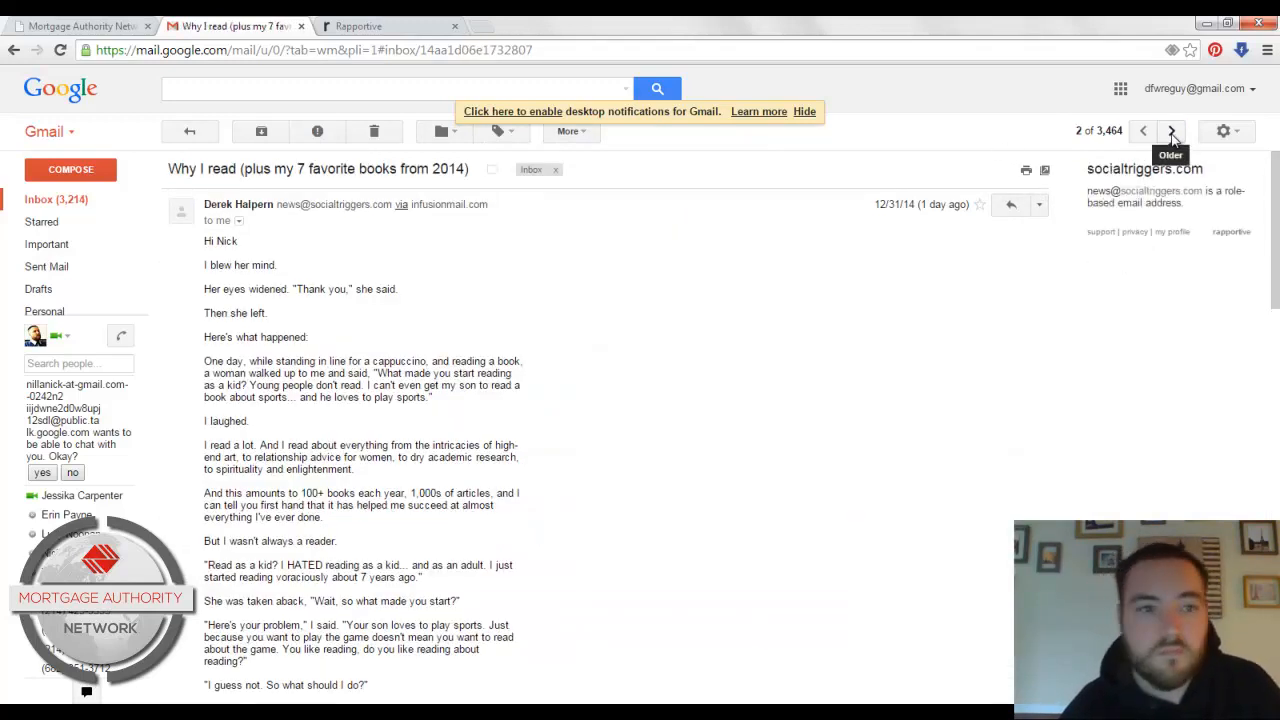
pyautogui.click(1170, 131)
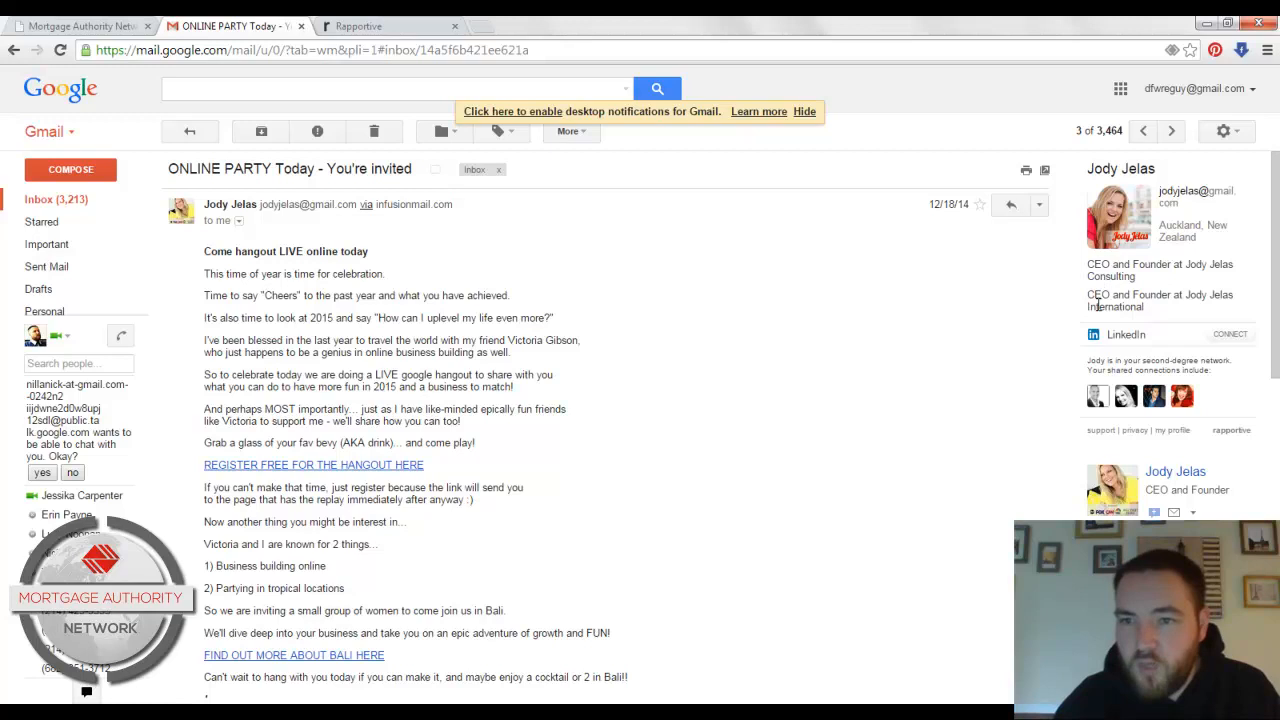
pyautogui.moveTo(1058, 307)
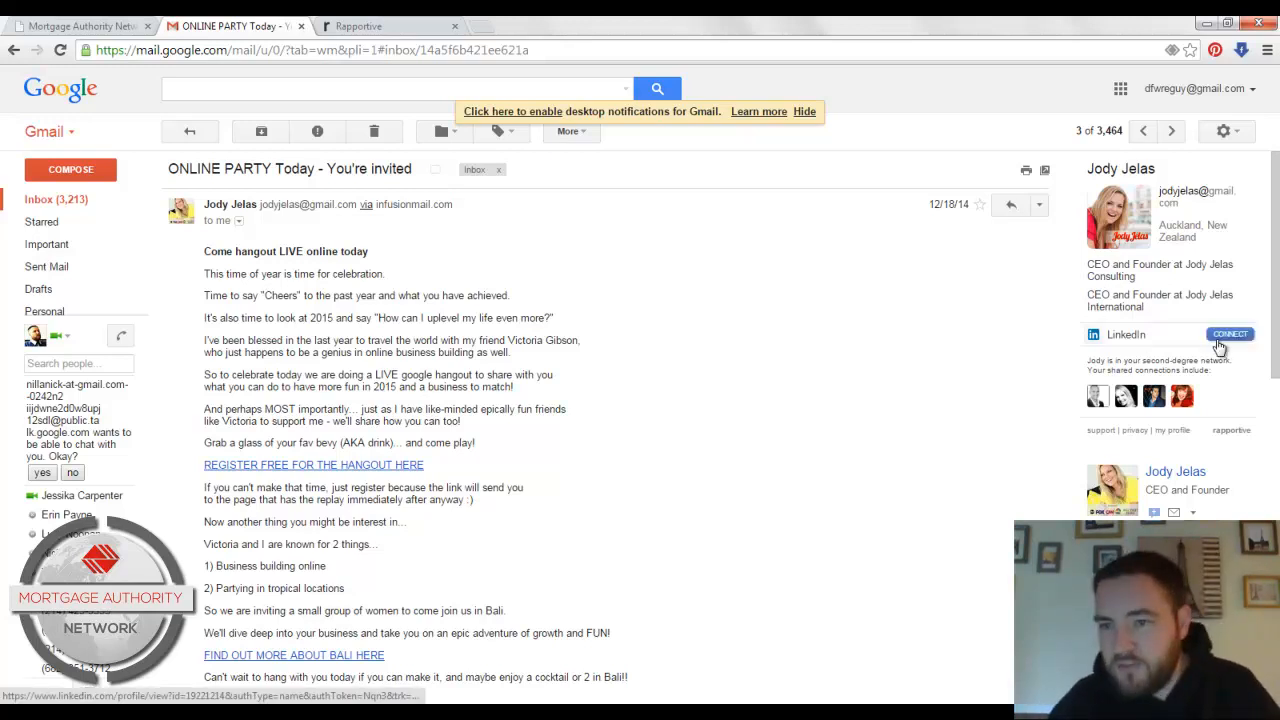
pyautogui.click(1230, 334)
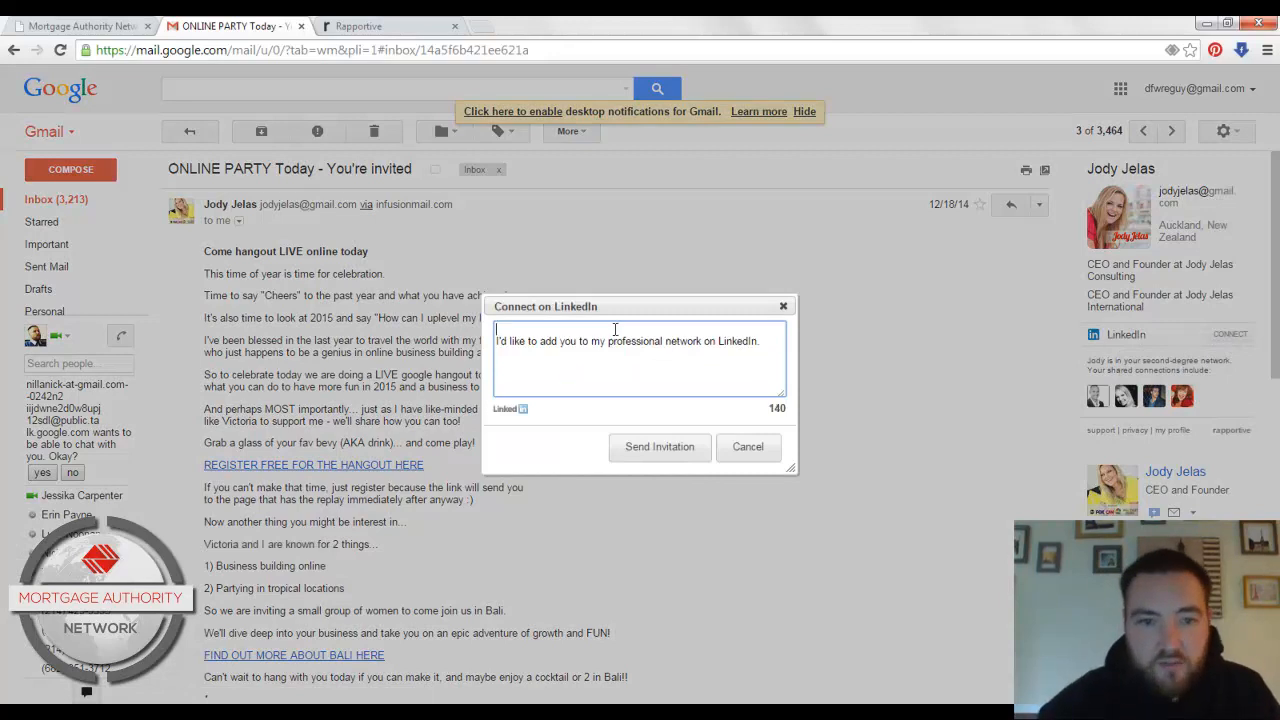
pyautogui.click(659, 446)
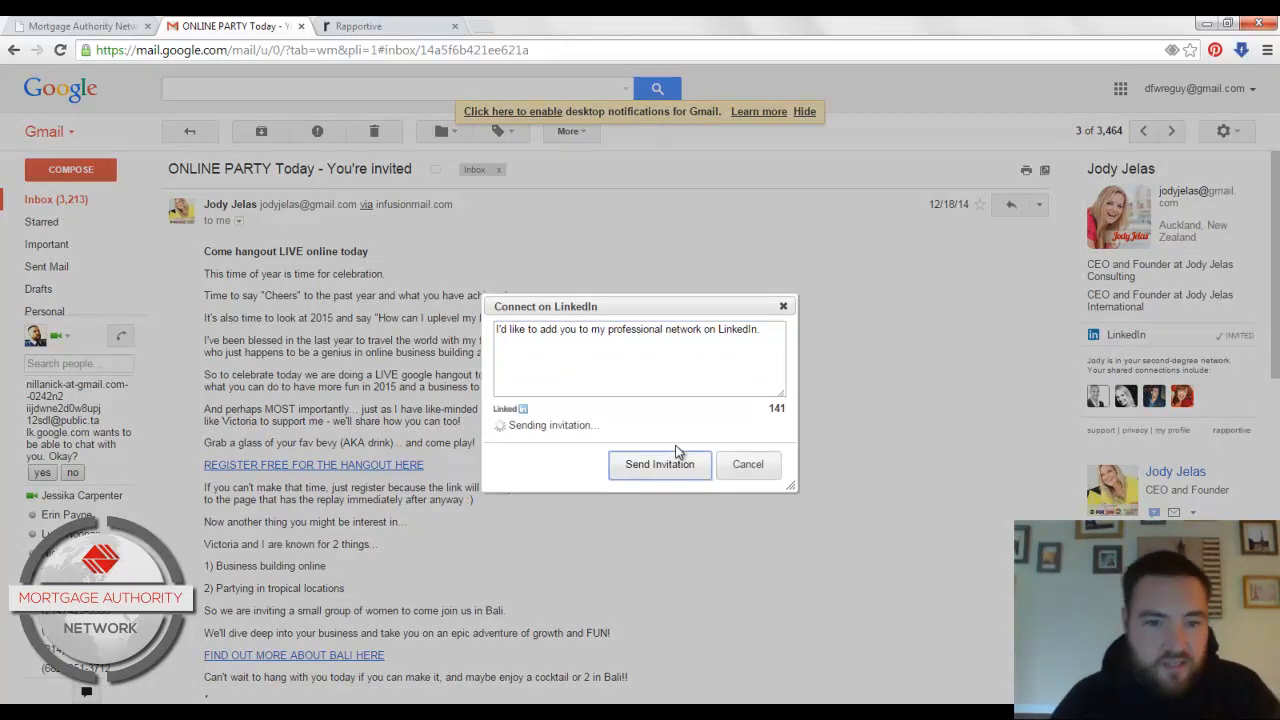
pyautogui.click(659, 464)
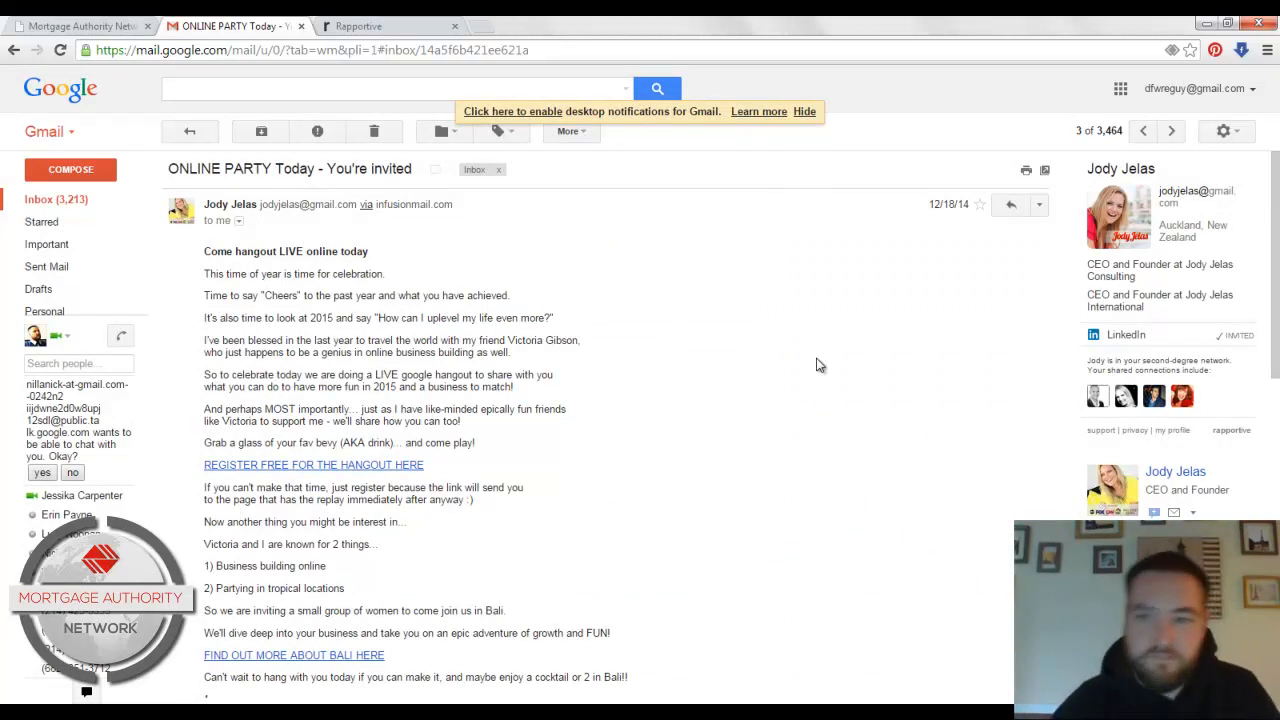
pyautogui.moveTo(831, 361)
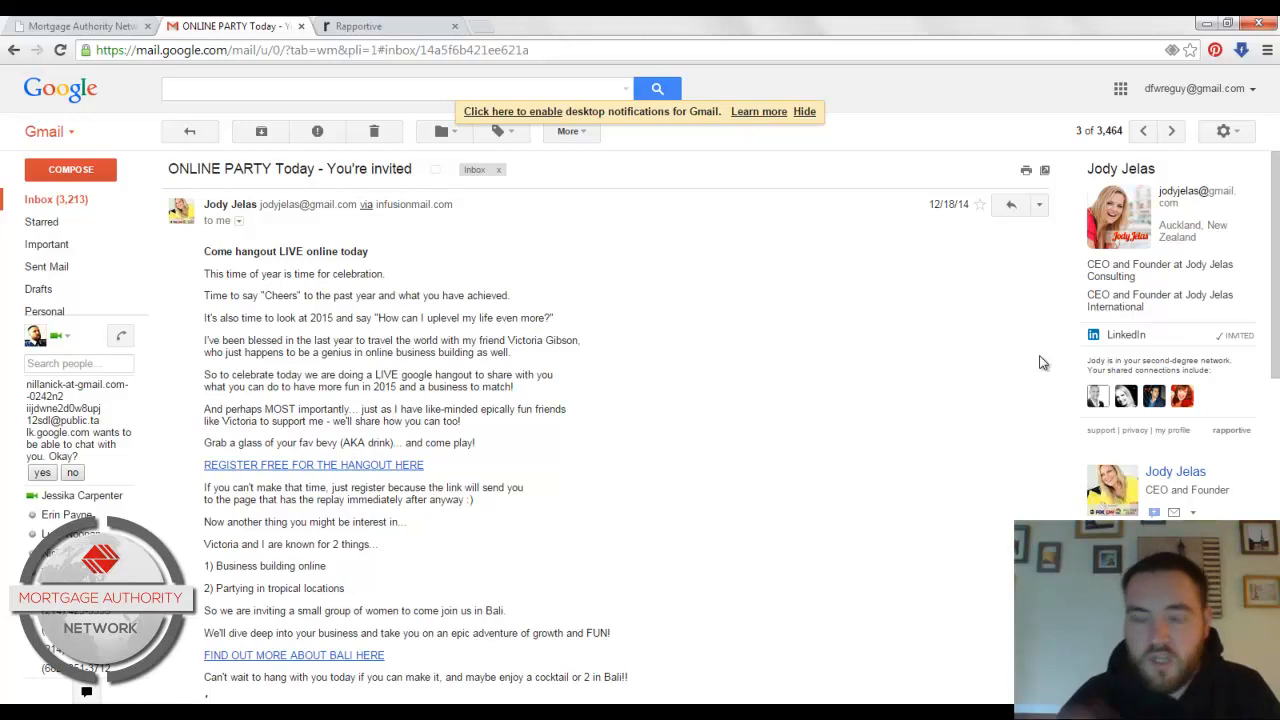
pyautogui.moveTo(1068, 388)
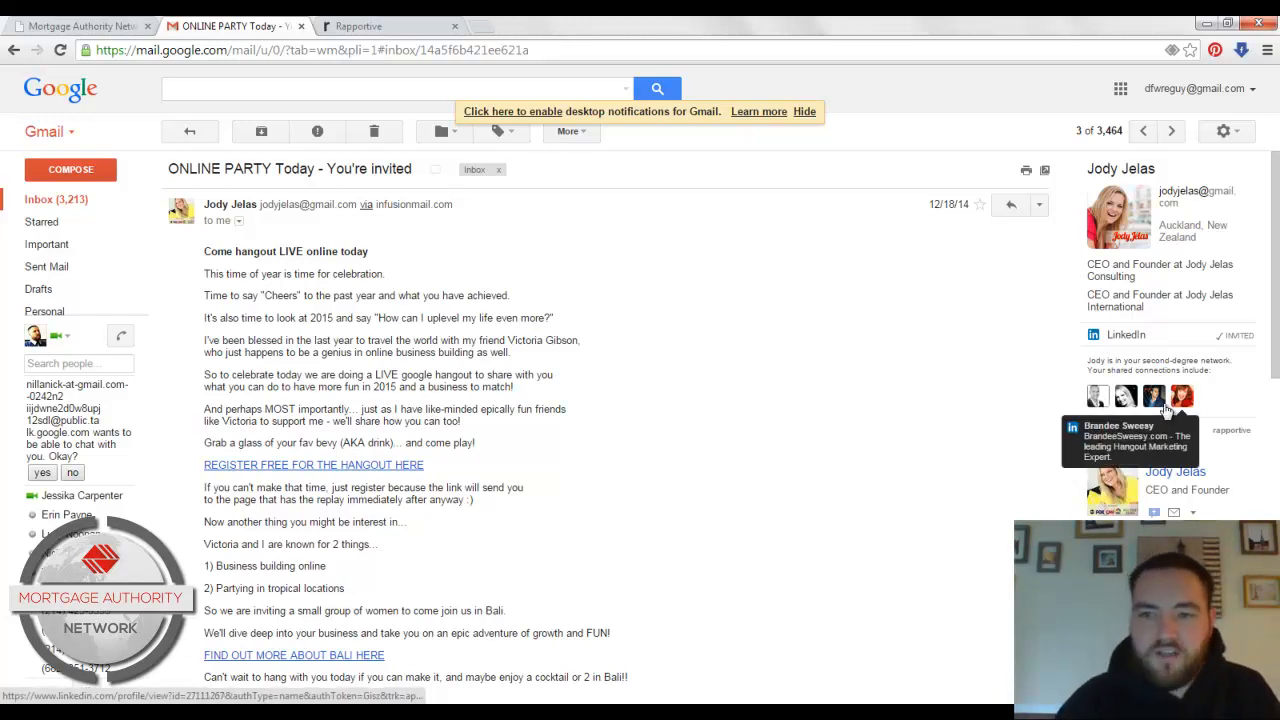
pyautogui.moveTo(1003, 381)
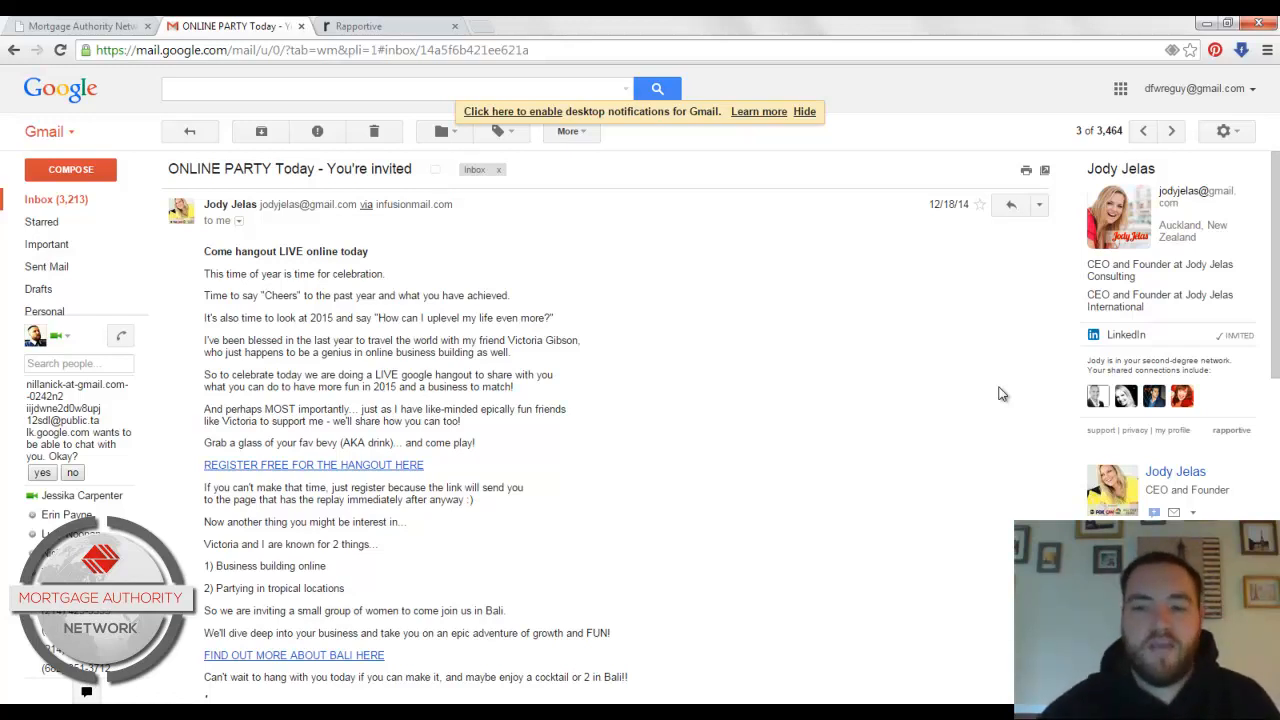
pyautogui.moveTo(673, 133)
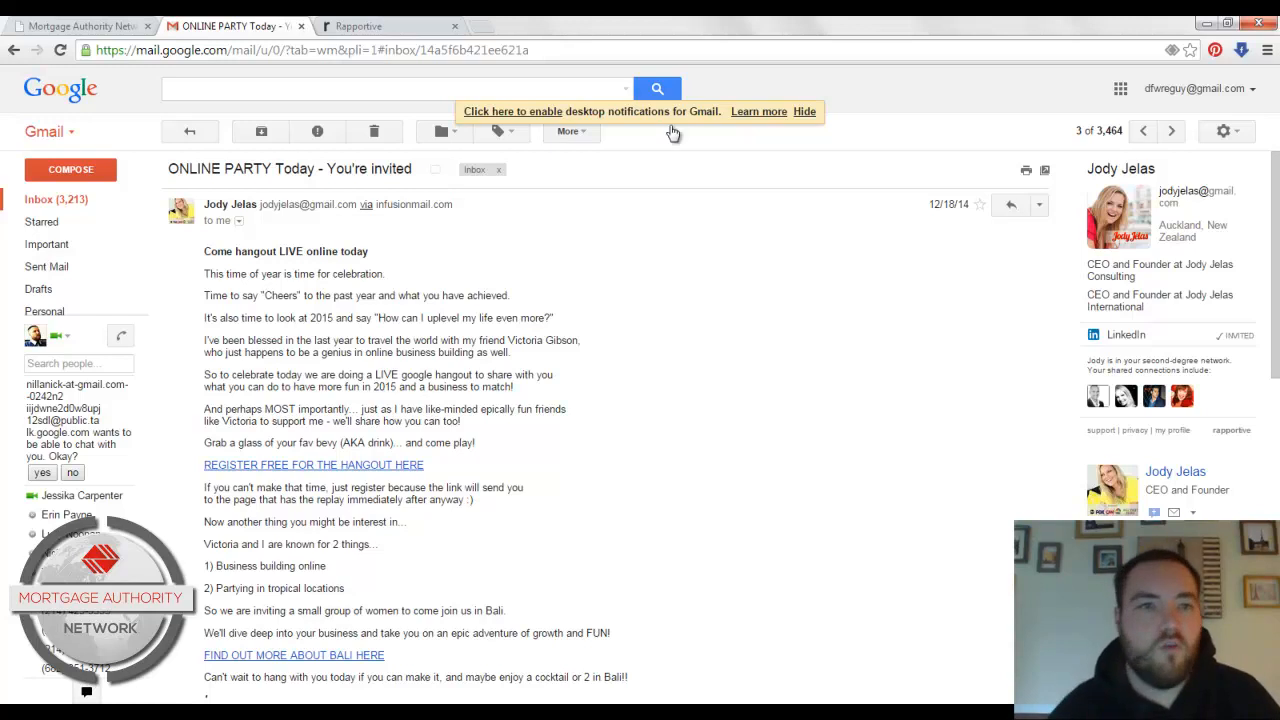
# Switch to the rapportive.com browser tab
pyautogui.click(388, 26)
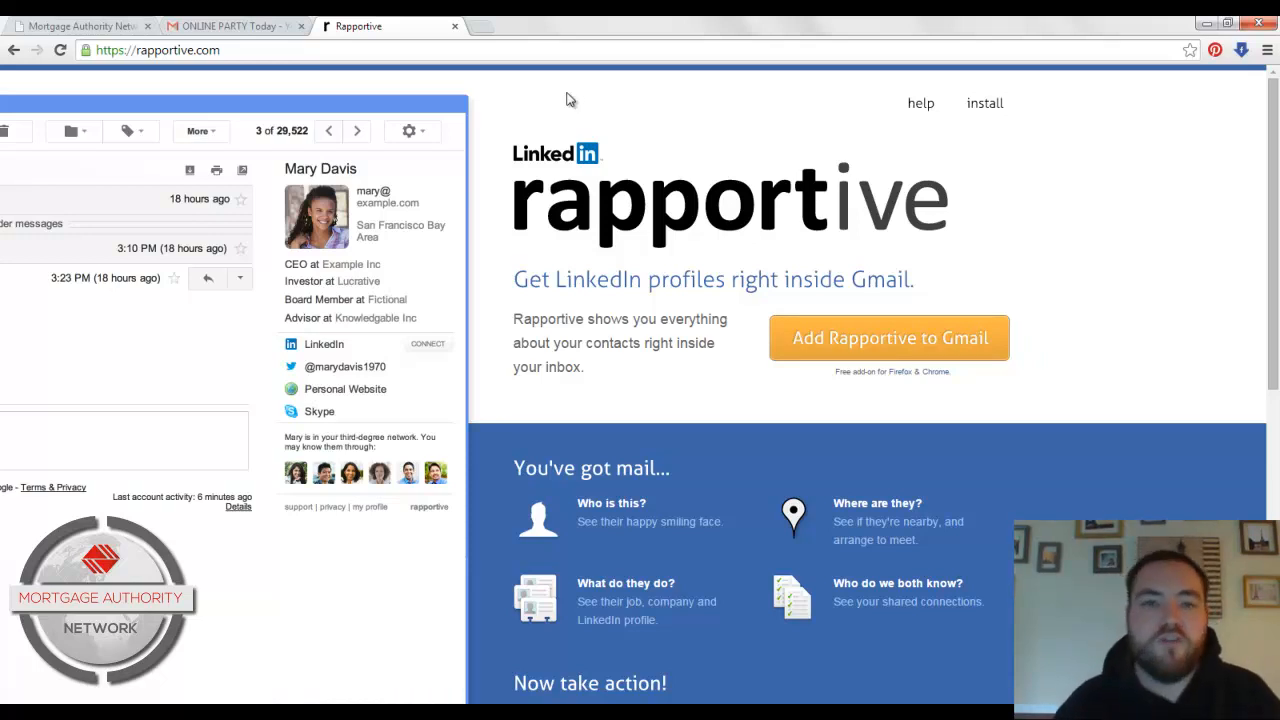
pyautogui.moveTo(548, 108)
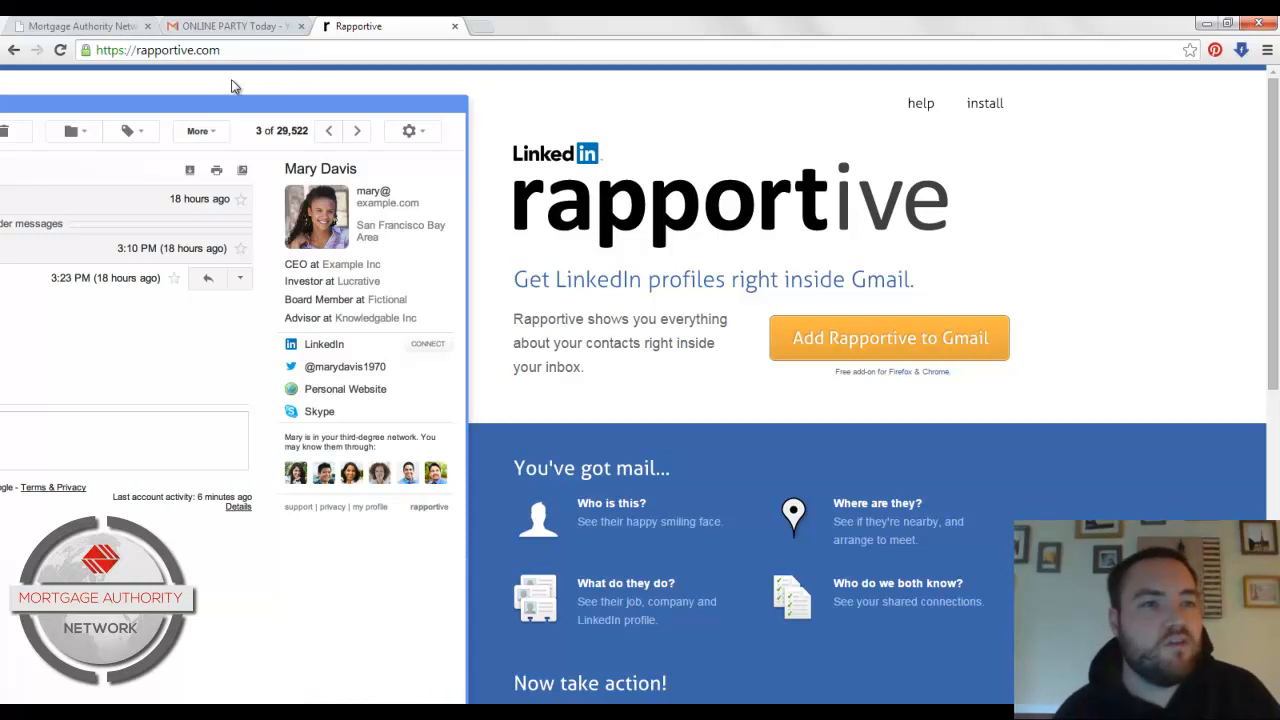
pyautogui.moveTo(473, 181)
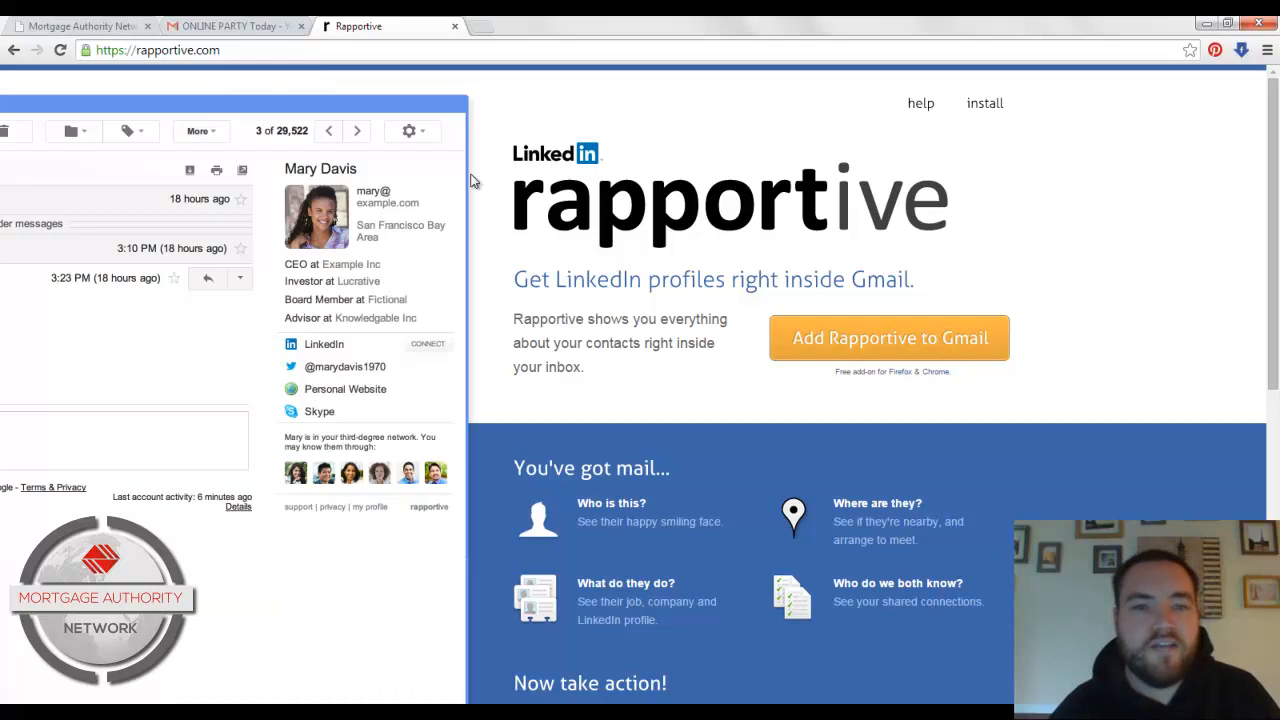
pyautogui.moveTo(500, 251)
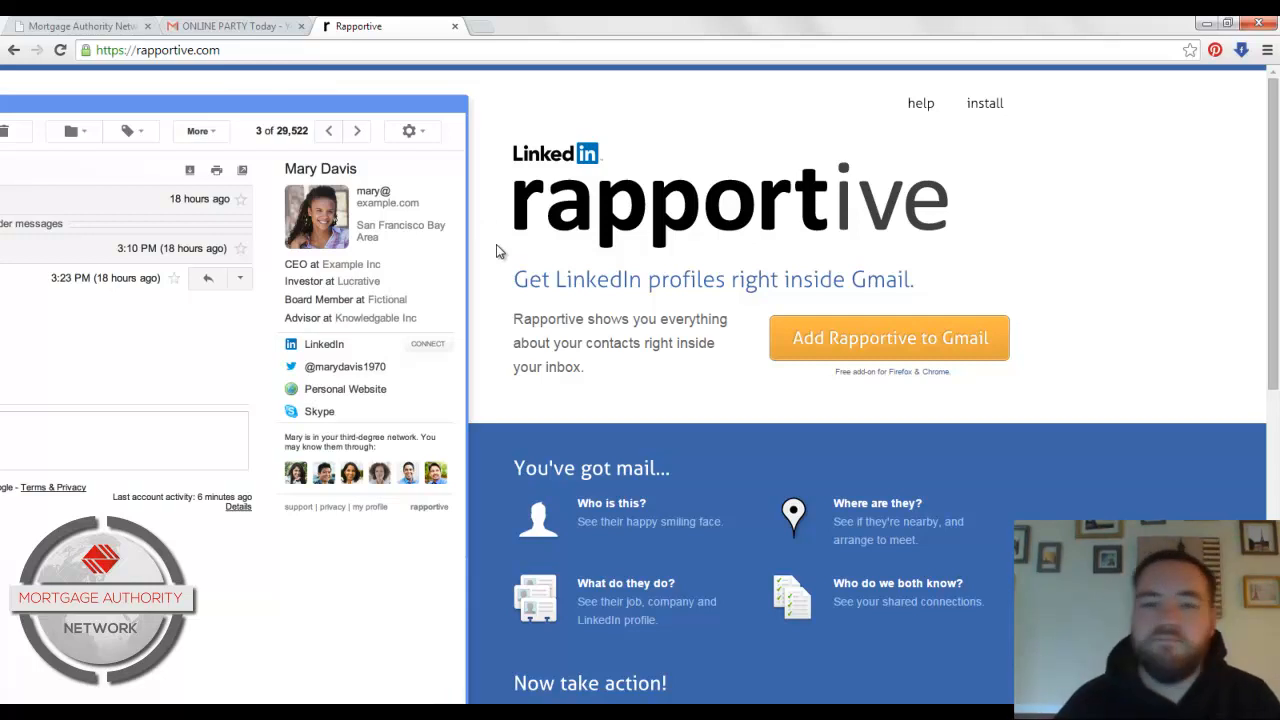